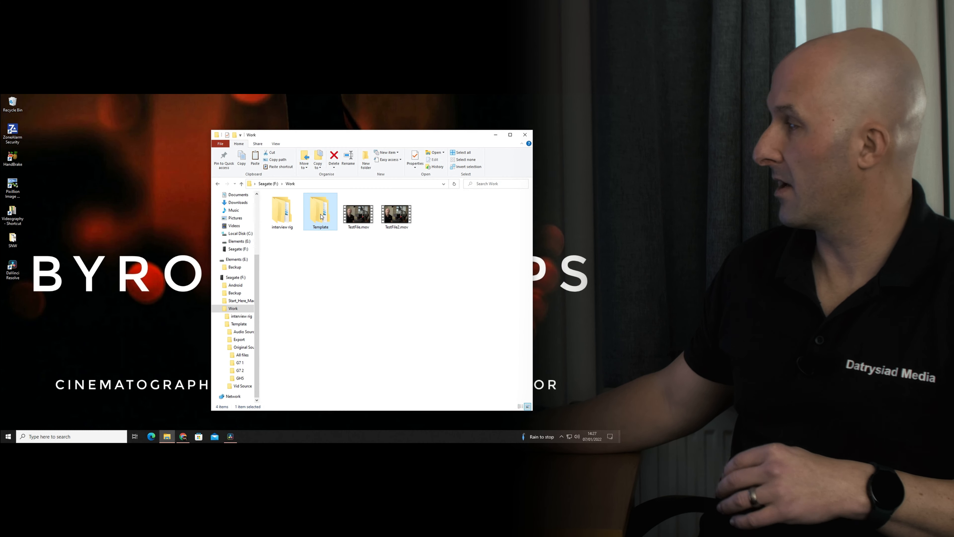
pyautogui.moveTo(320, 258)
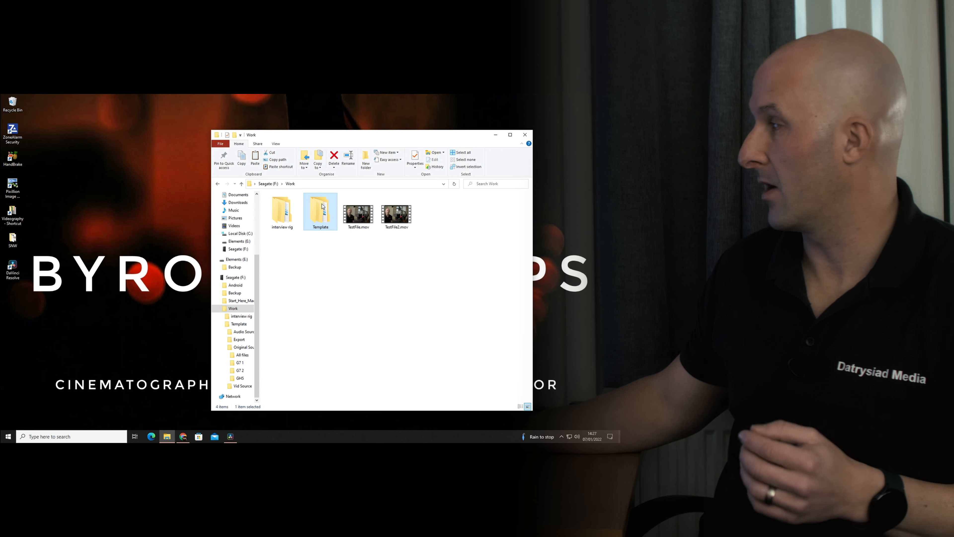
# Go into the Template folder and highlight the Audio Source subfolder
pyautogui.doubleClick(319, 209)
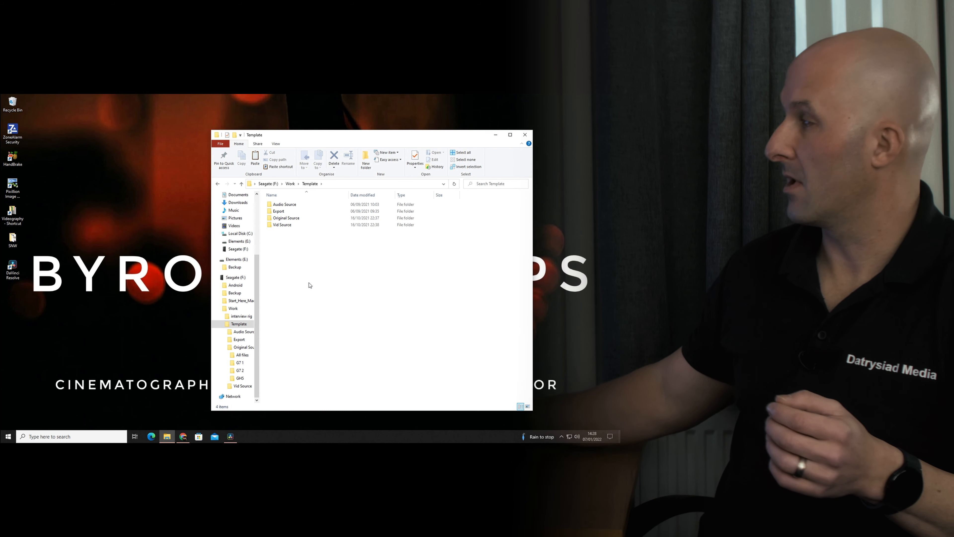
pyautogui.click(284, 204)
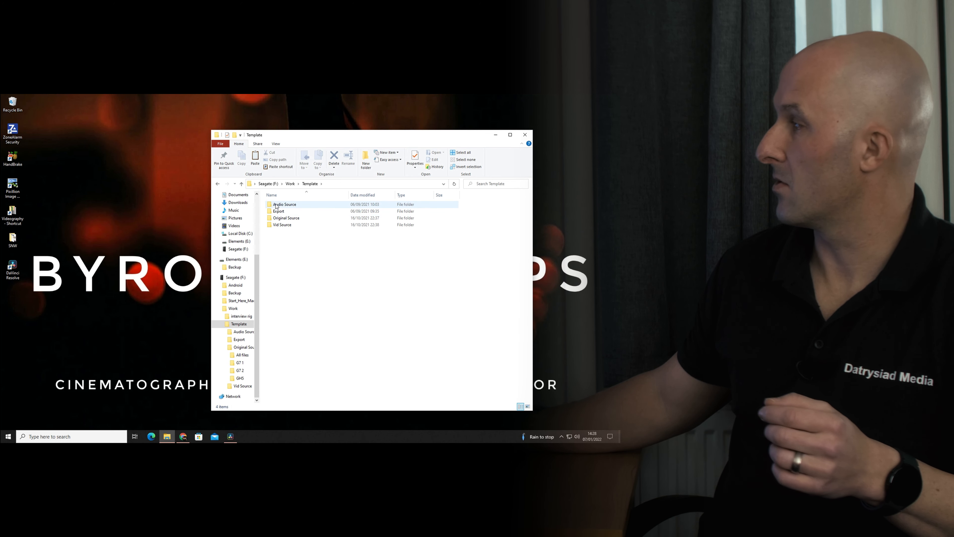
pyautogui.doubleClick(284, 203)
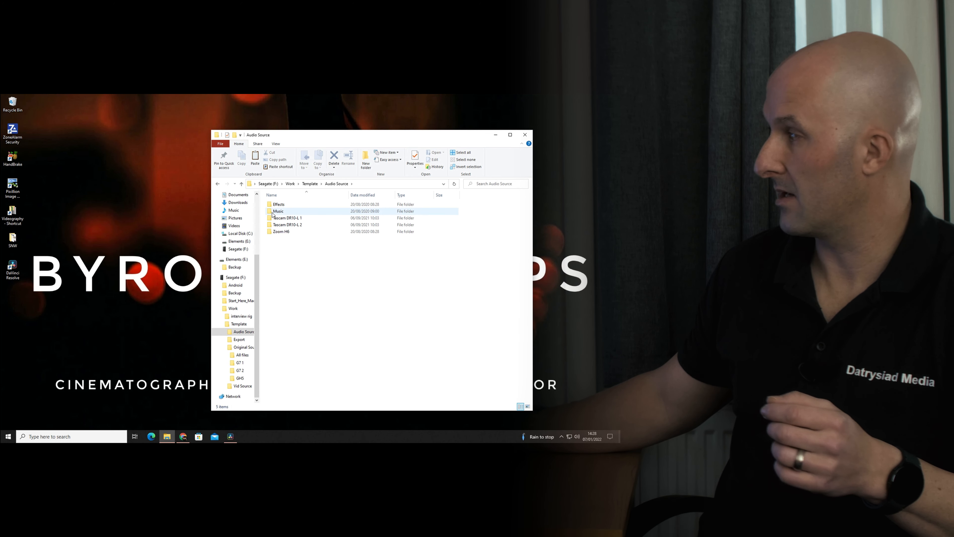
pyautogui.click(286, 217)
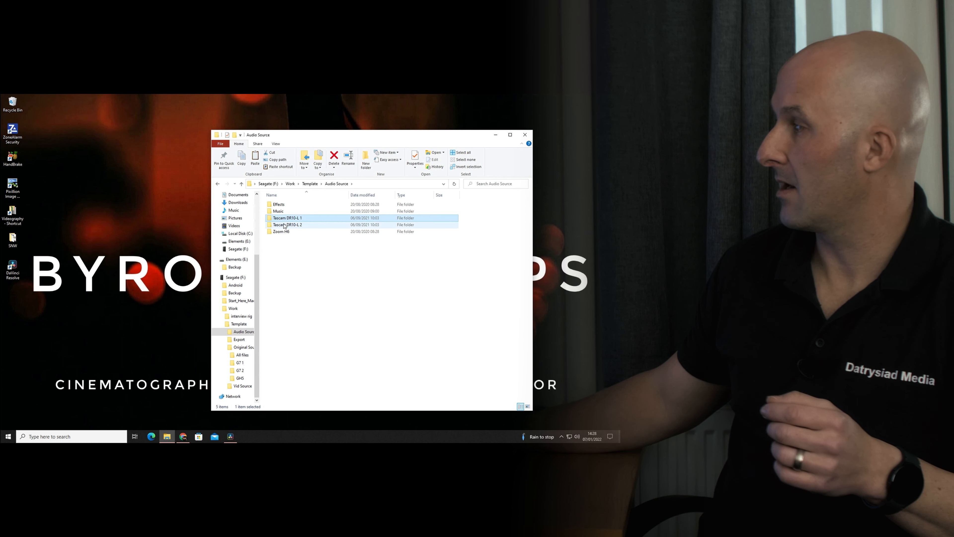
pyautogui.click(280, 231)
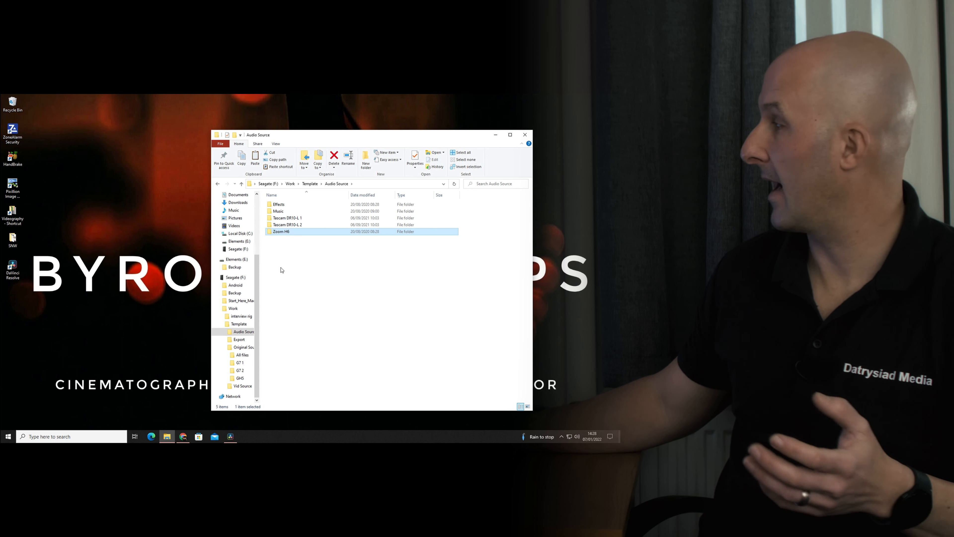
pyautogui.click(310, 184)
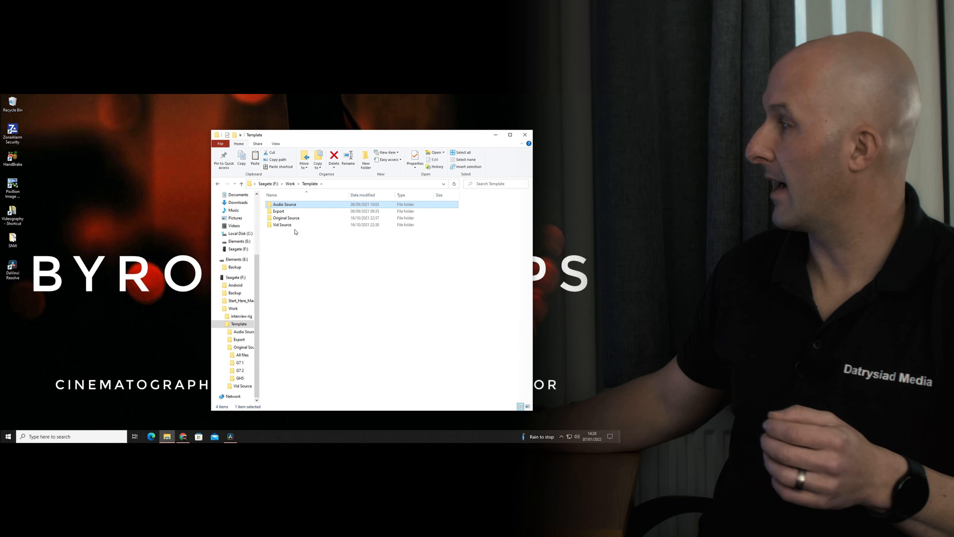
# Go into Original Source and highlight the GT 1, GT 2 and GH5 camera subfolders in turn
pyautogui.doubleClick(287, 218)
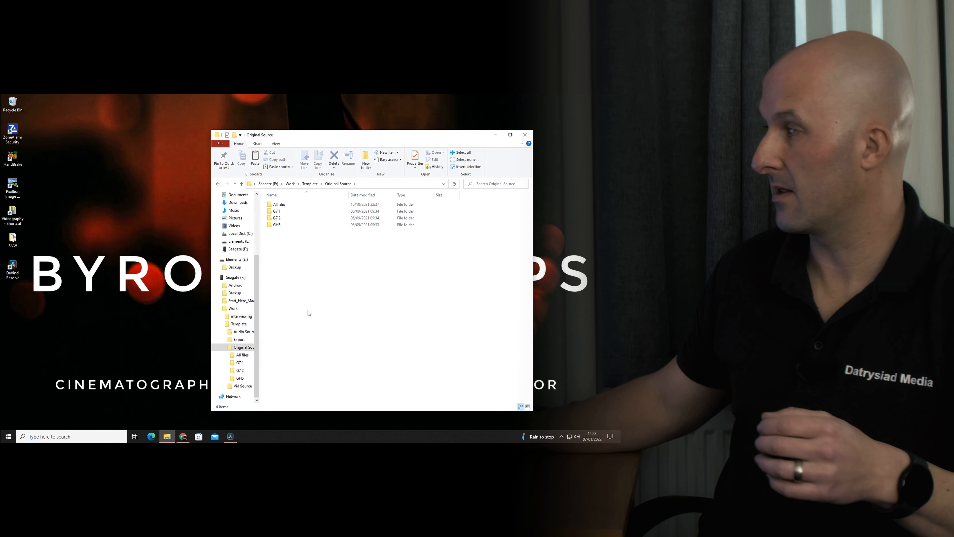
pyautogui.click(278, 211)
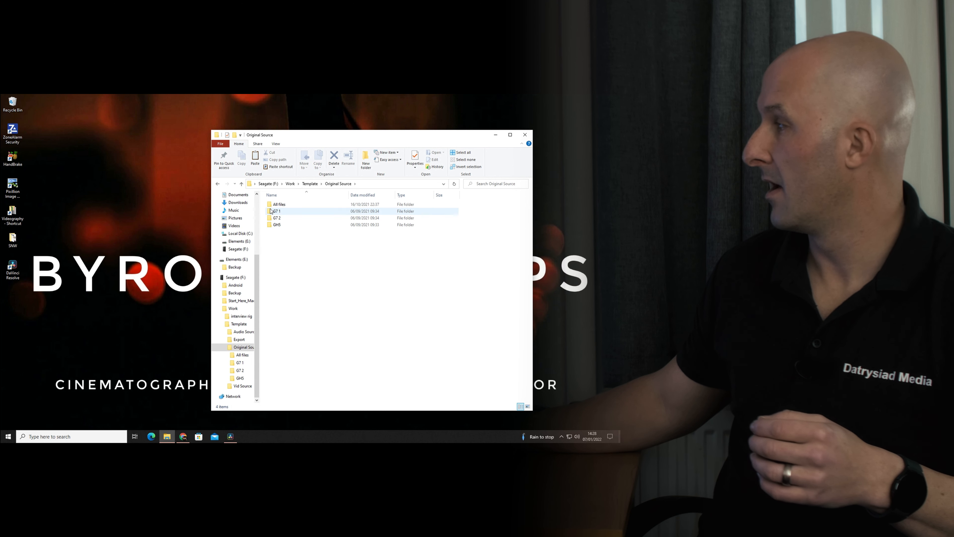
pyautogui.click(279, 218)
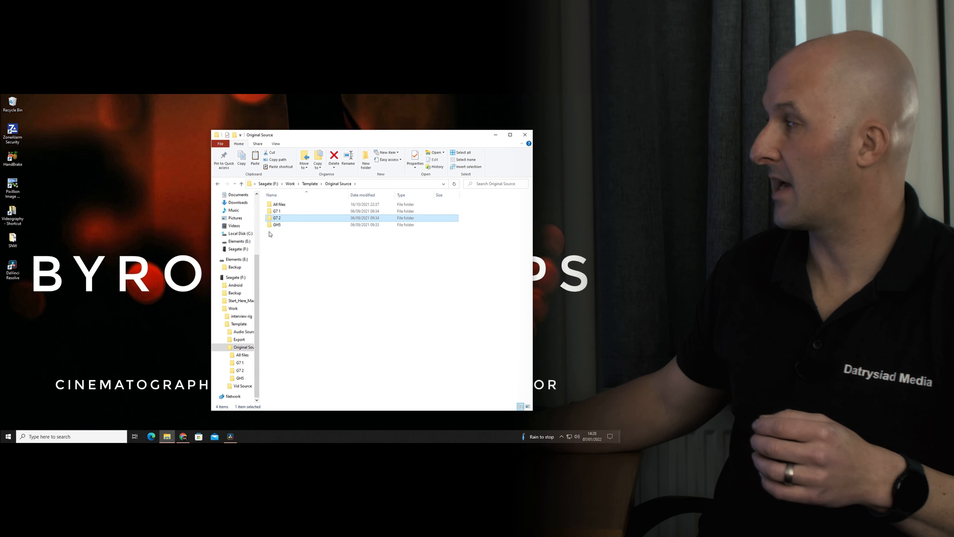
pyautogui.click(277, 224)
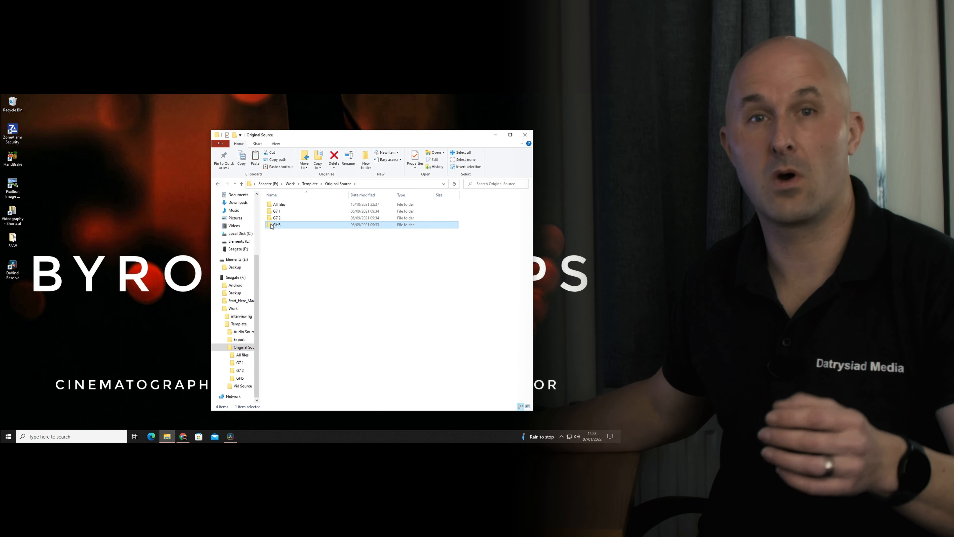
pyautogui.moveTo(409, 252)
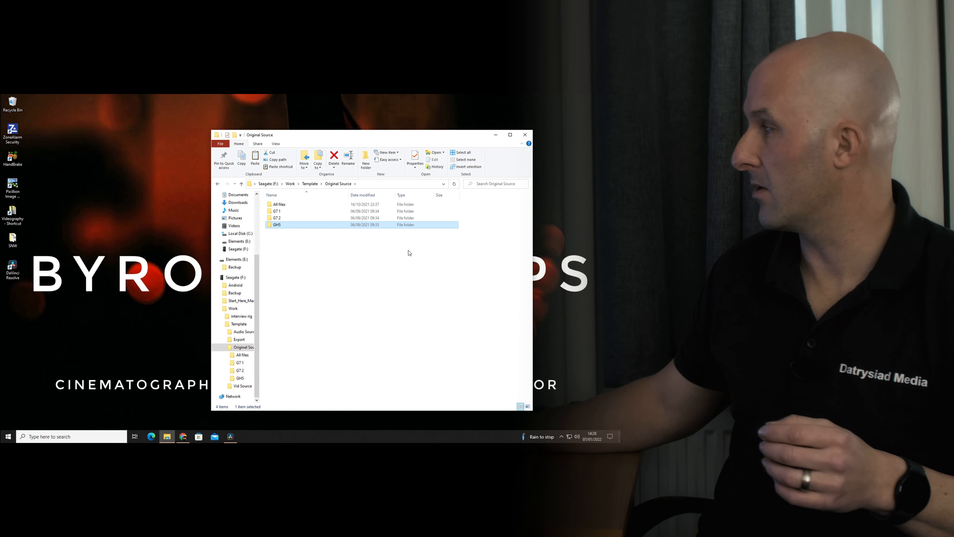